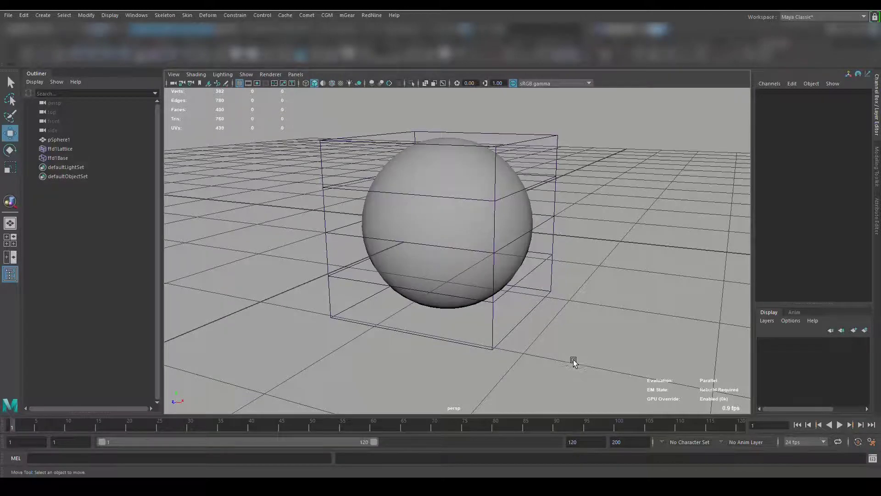
Move ffd1Lattice sideways to stretch pSphere1 into a capsule, then reselect the sphere.
left_click_drag(574, 360, 585, 359)
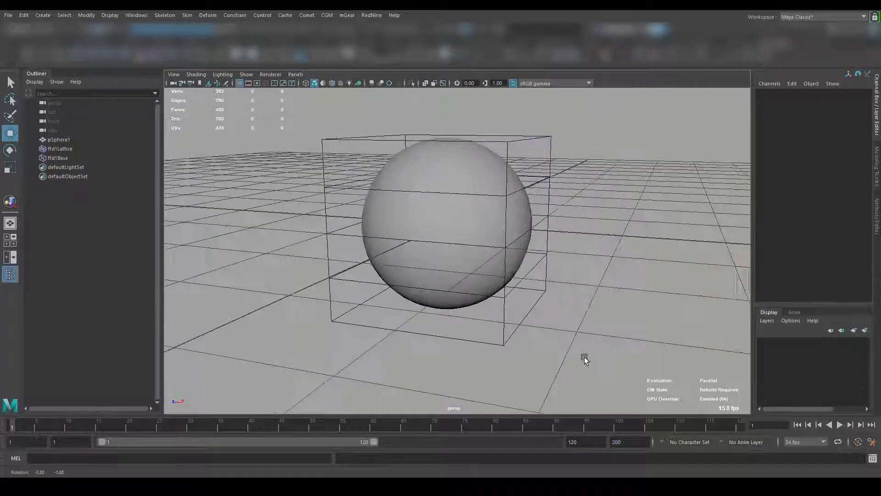
left_click(448, 220)
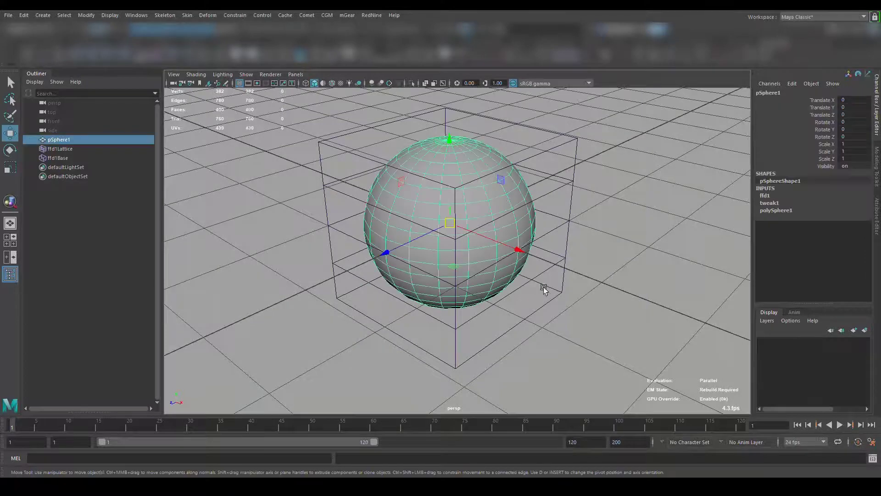
left_click(60, 149)
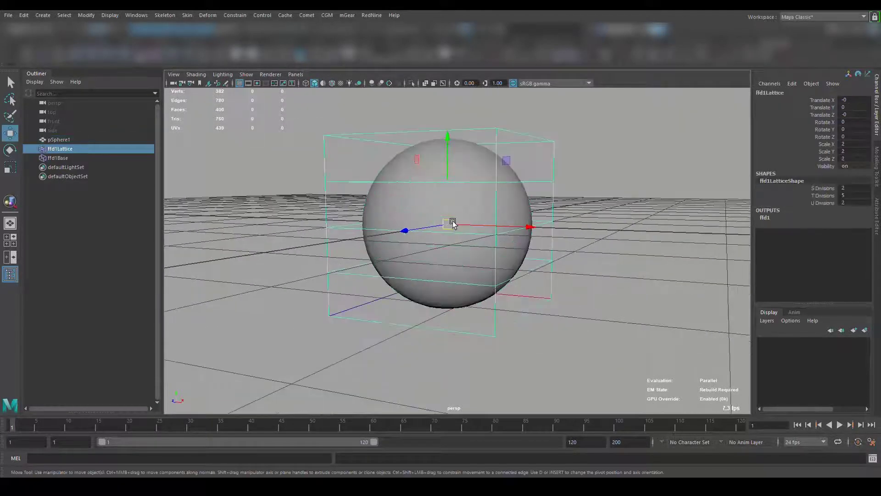
left_click_drag(452, 220, 331, 297)
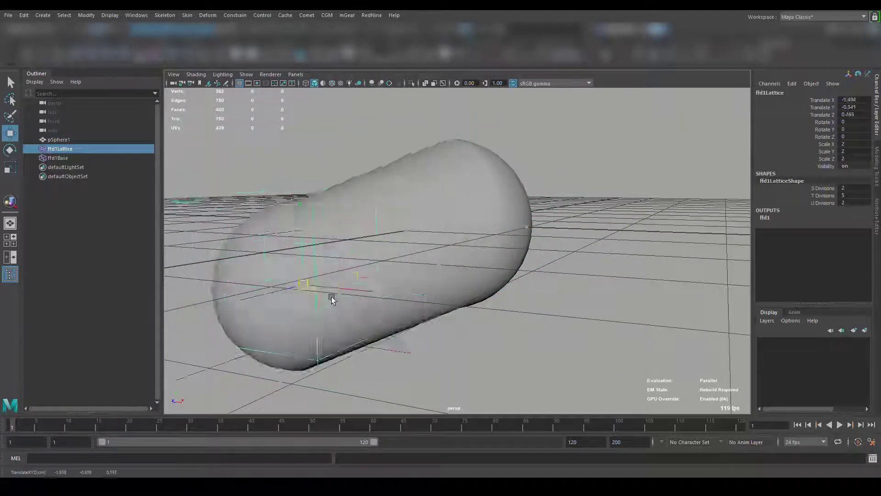
left_click(58, 139)
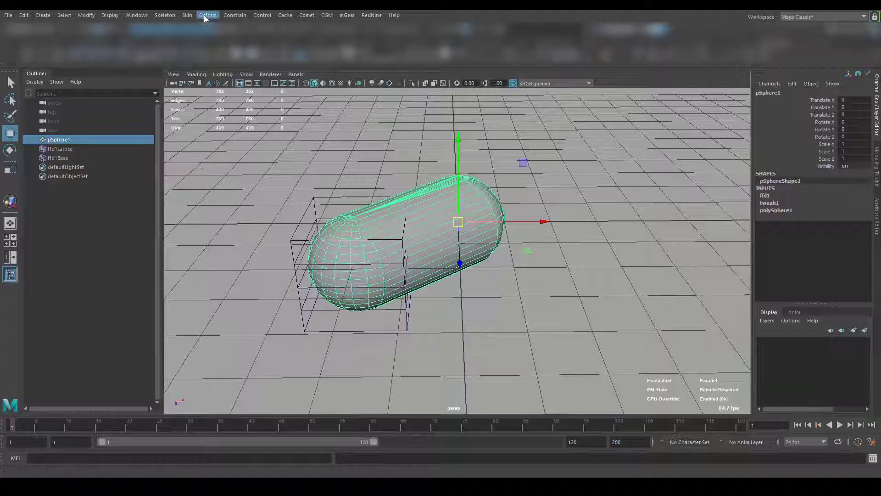
Activate Deform > Edit Membership Tool to edit the lattice deformer's membership.
left_click(207, 15)
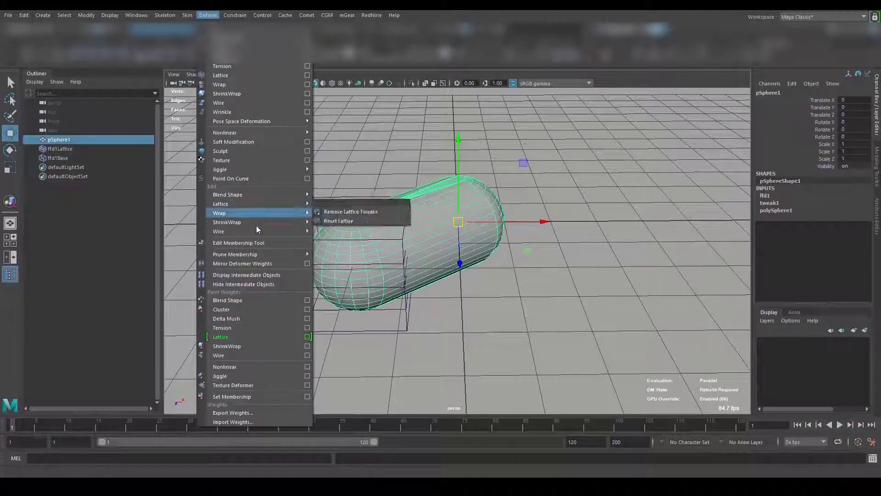
left_click(238, 242)
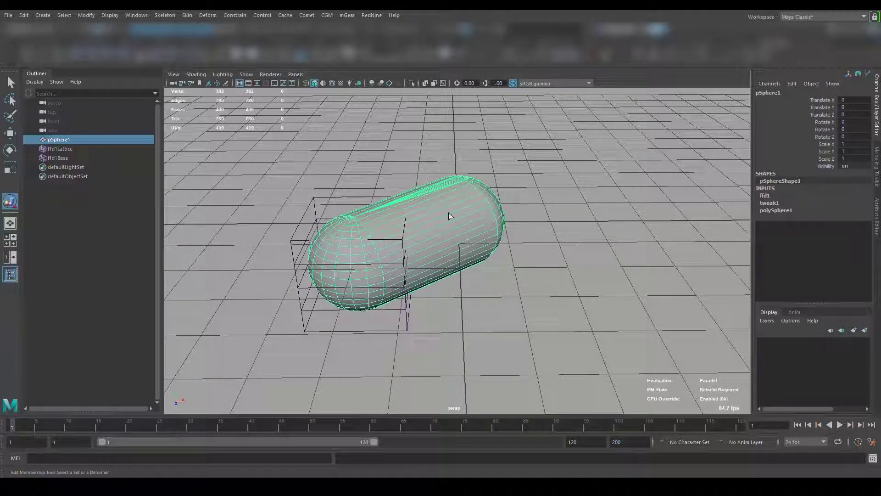
left_click(233, 350)
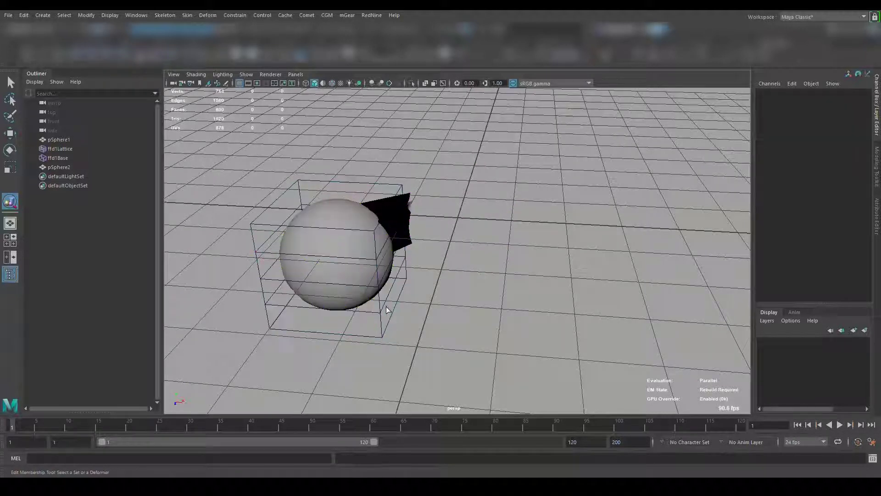
Undo to the single undeformed sphere and orbit the view level with it.
left_click(337, 253)
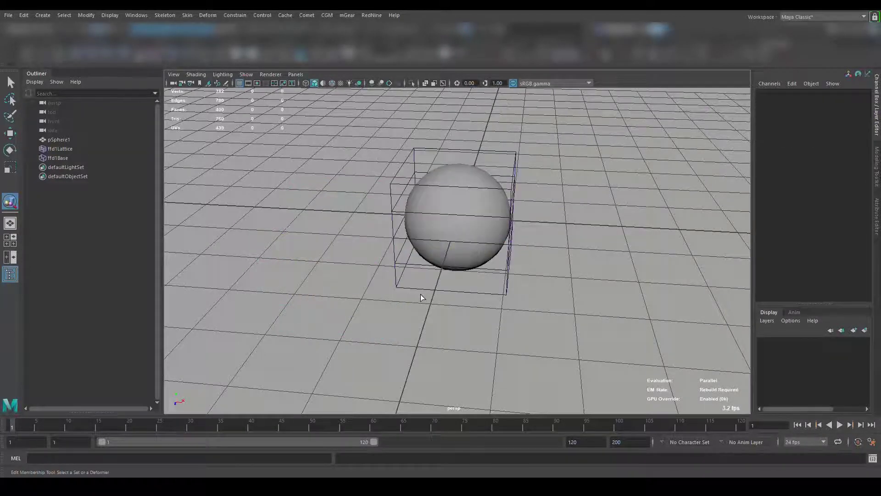
left_click_drag(421, 298, 410, 288)
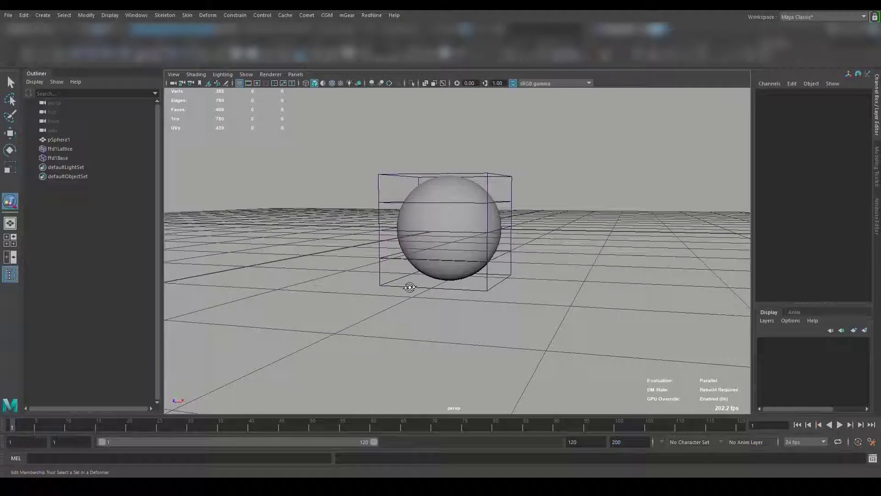